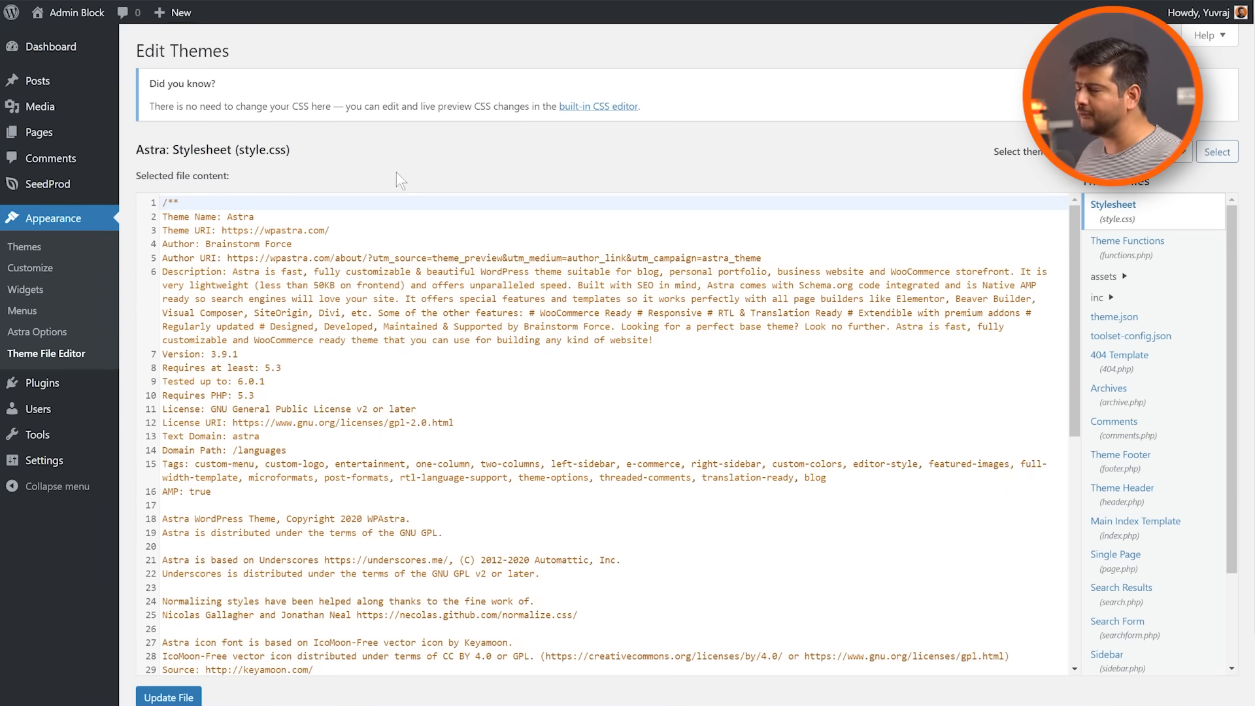
mouse_move(403, 152)
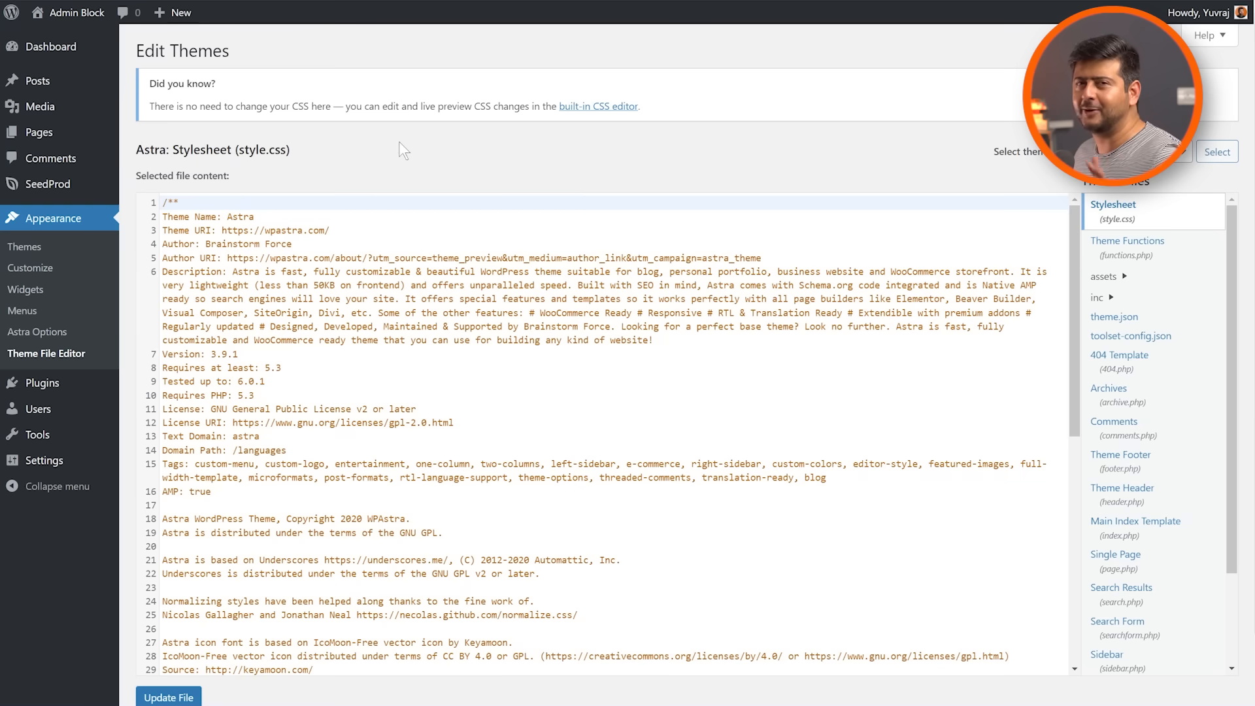
mouse_move(488, 163)
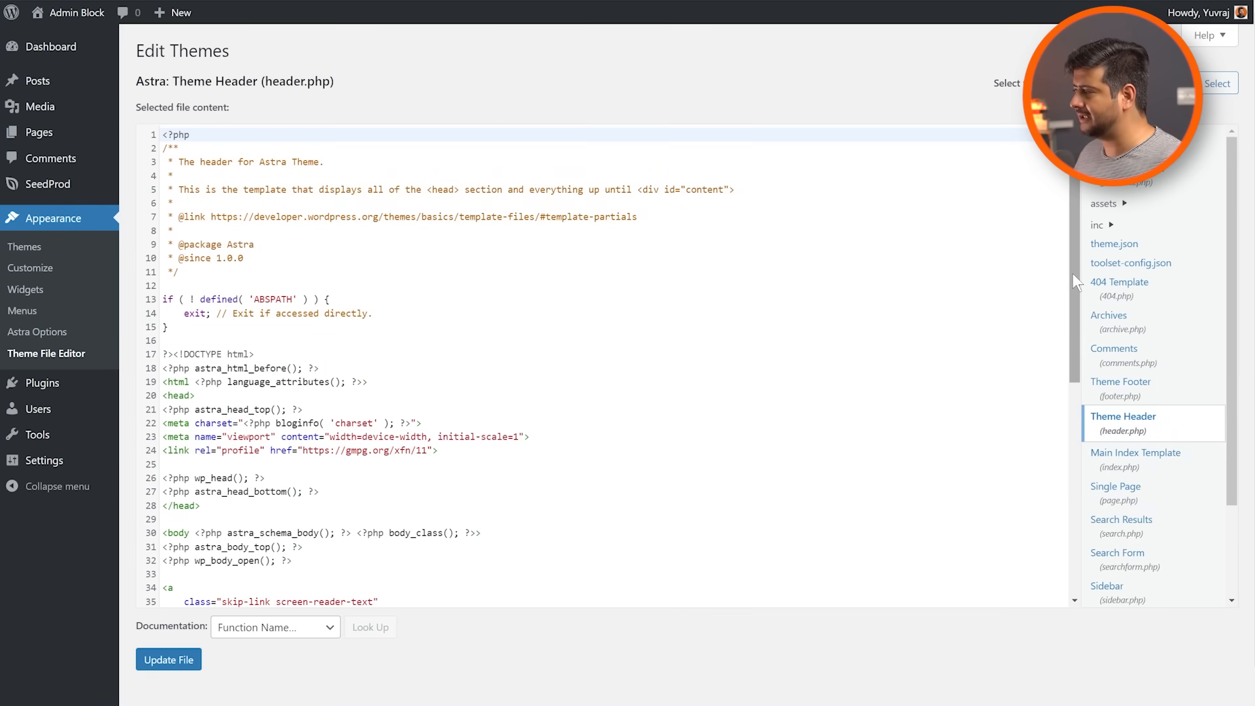
- Scroll through Astra's header.php code to its end without editing
scroll(down, 3)
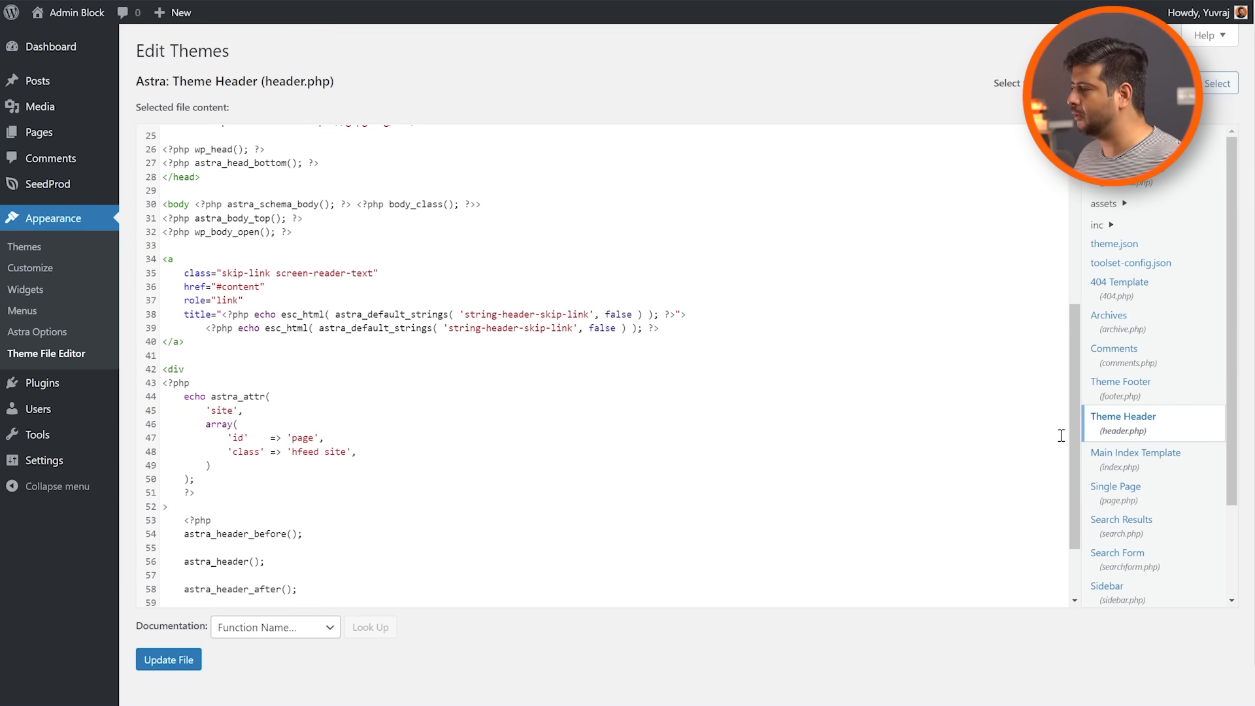
scroll(up, 3)
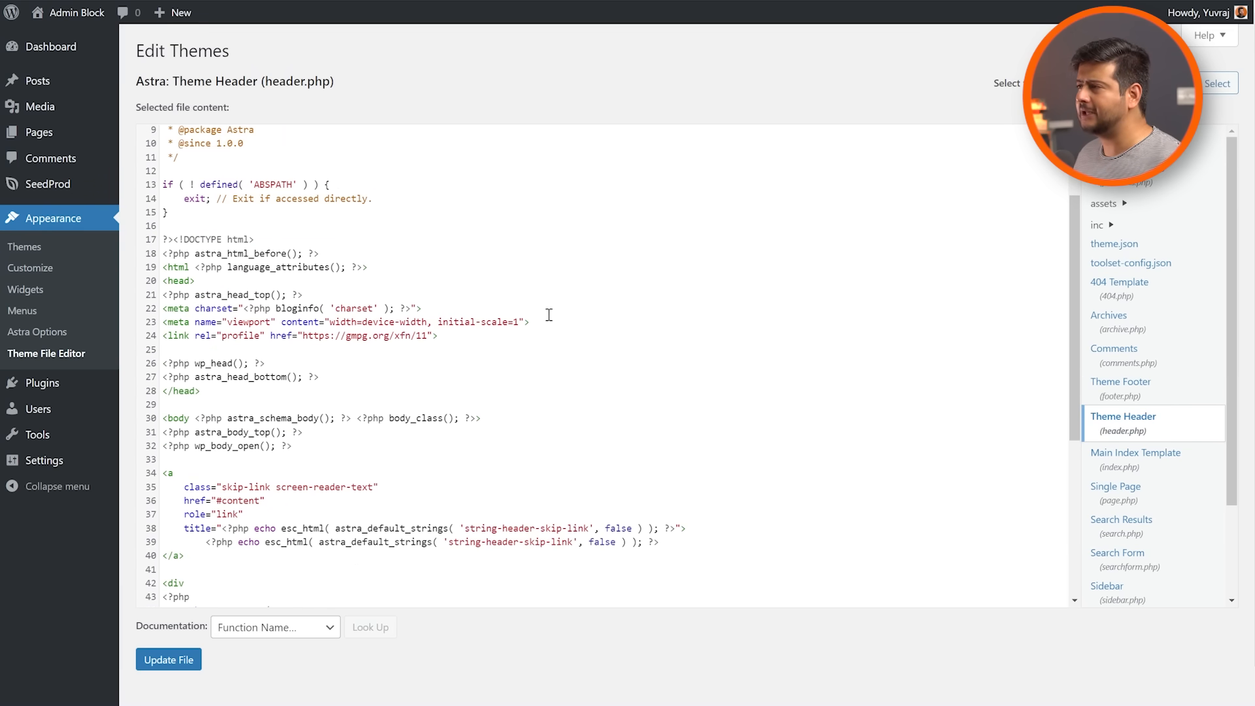
scroll(down, 3)
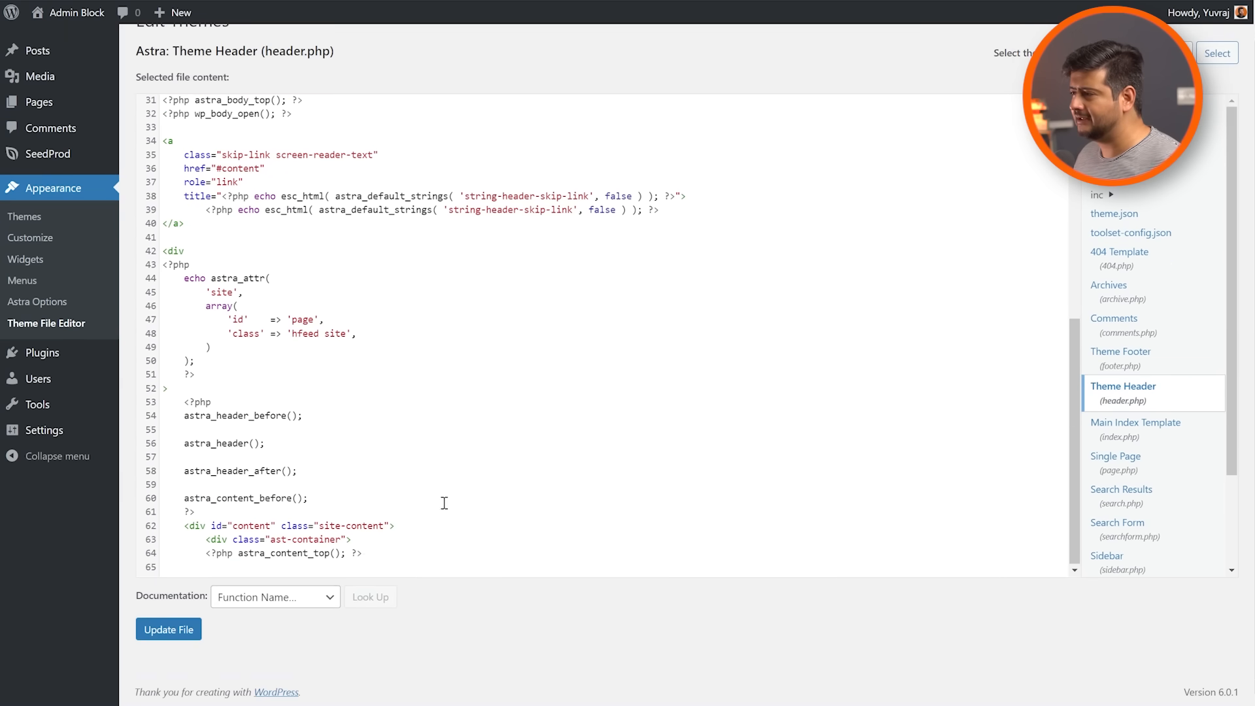
mouse_move(412, 545)
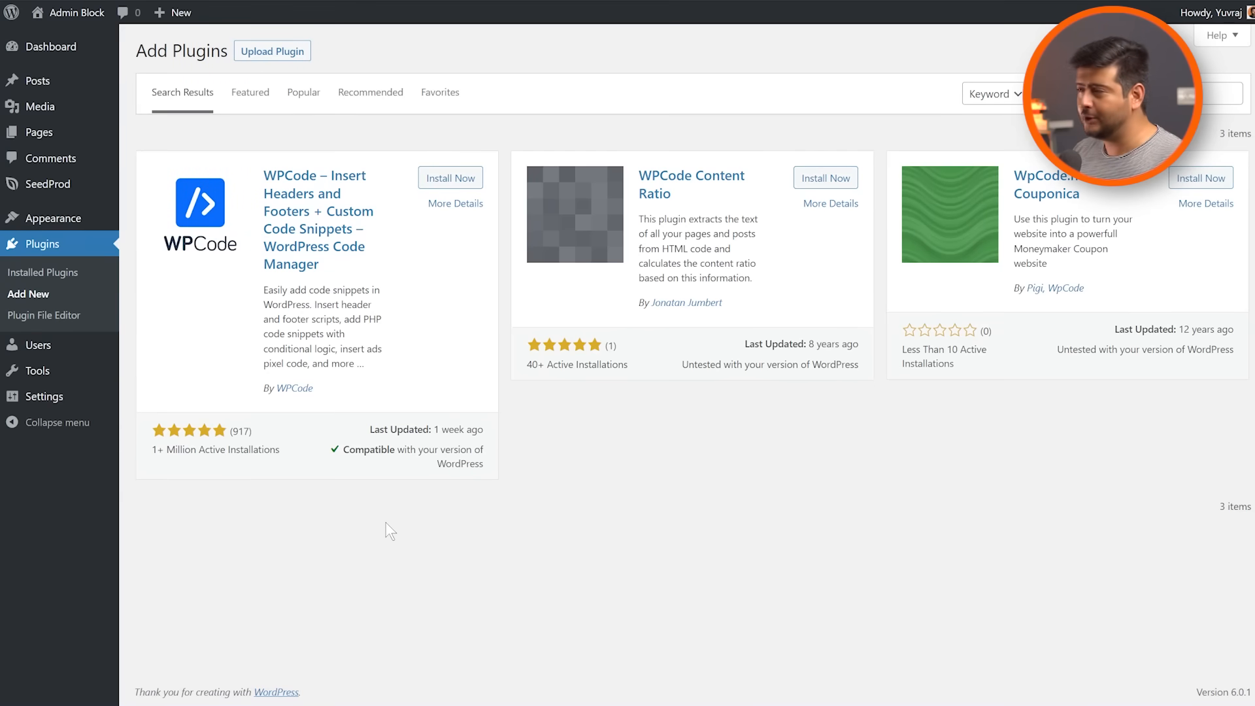
mouse_move(57, 421)
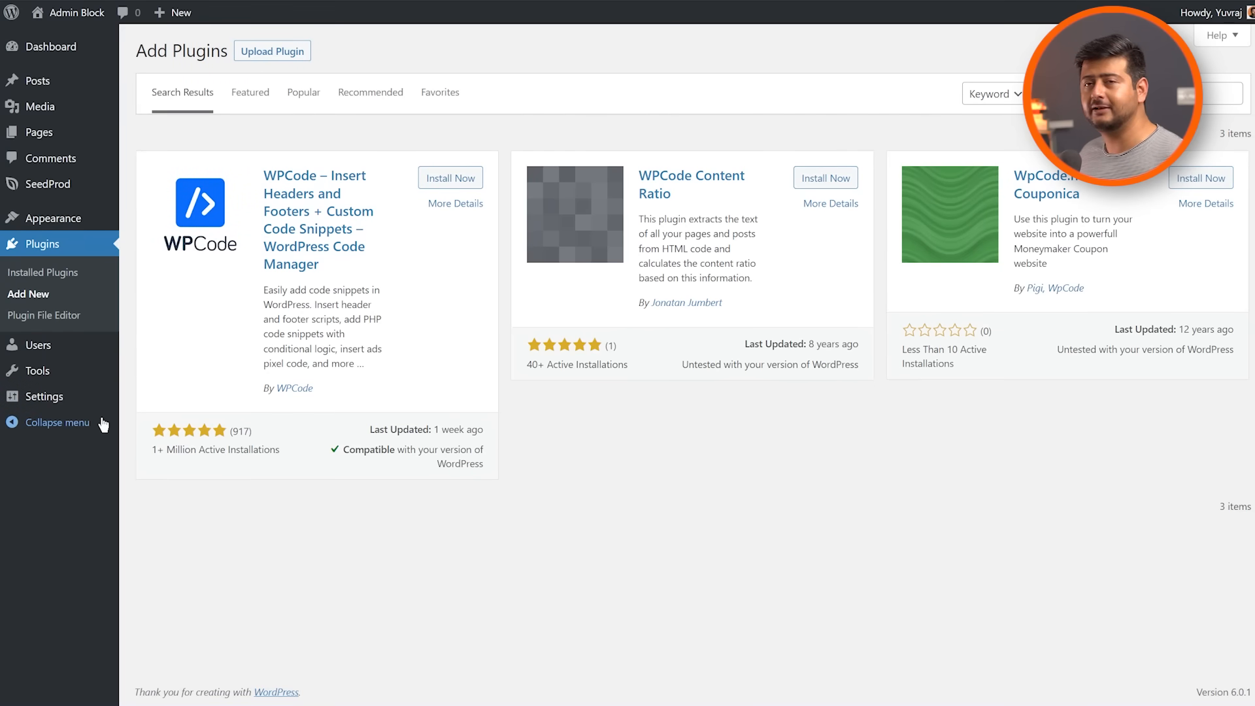
mouse_move(179, 81)
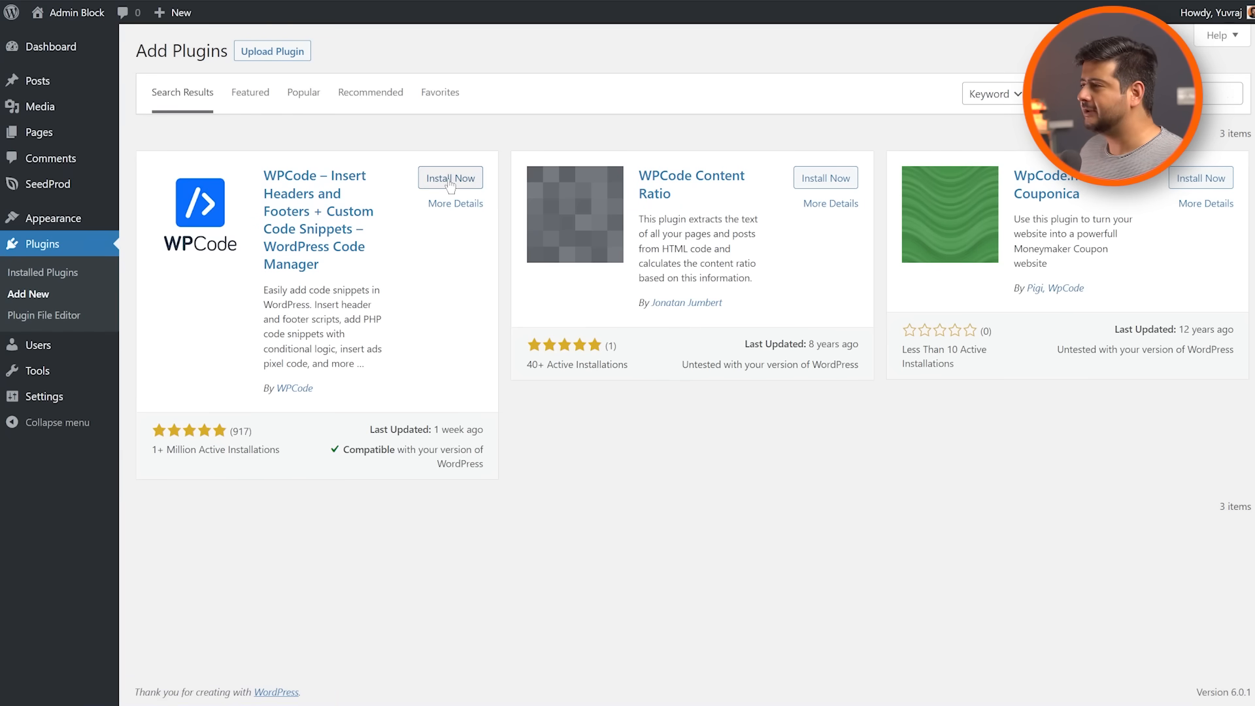
- Install the WPCode – Insert Headers, Footers, and Code Snippets plugin and activate it
click(450, 178)
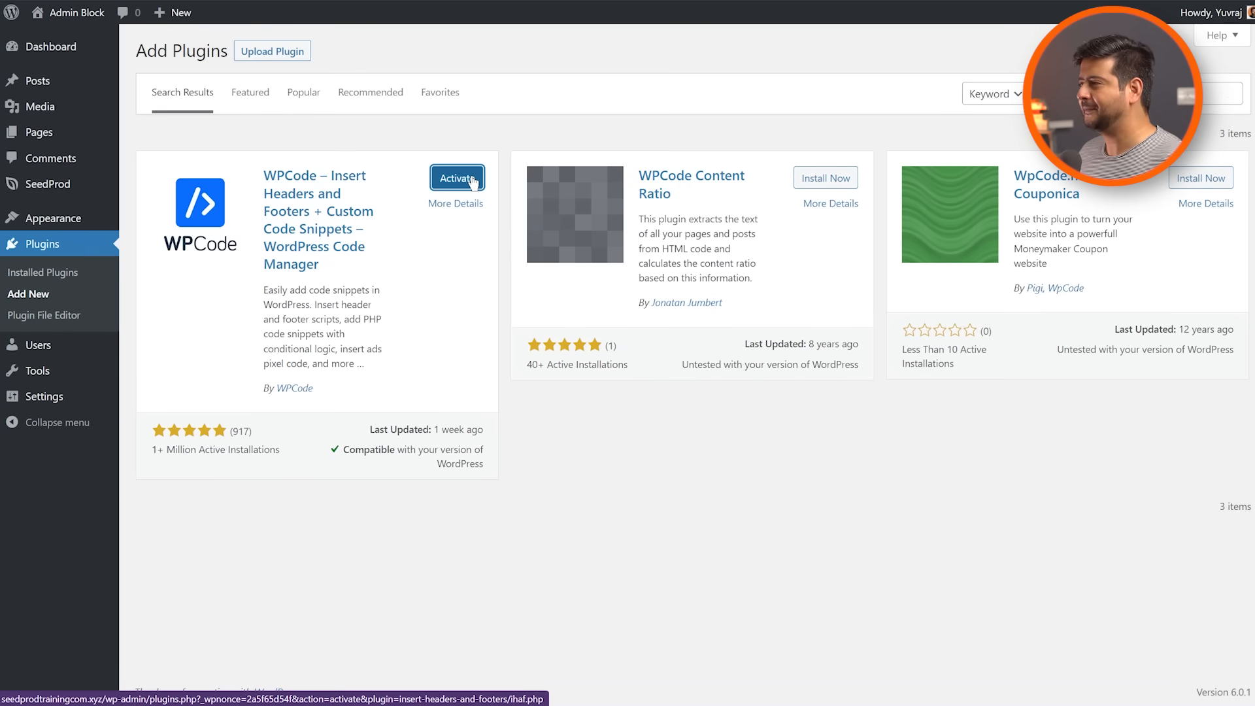
click(457, 177)
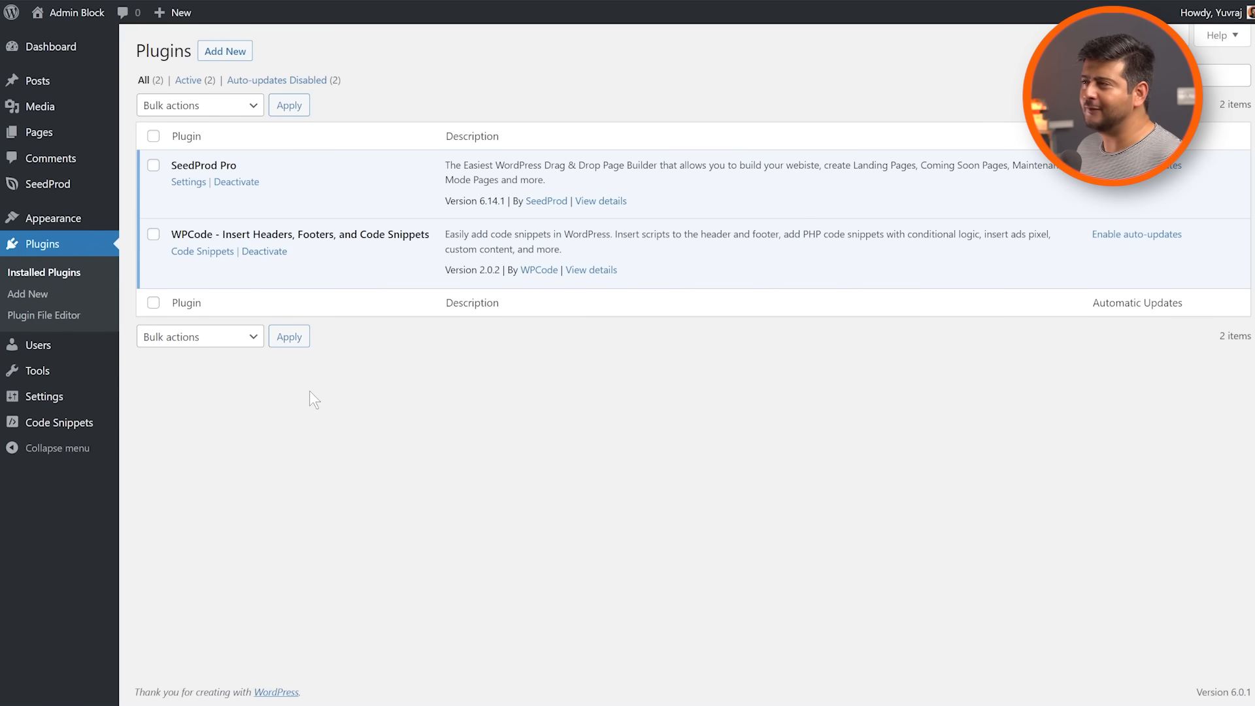
mouse_move(347, 398)
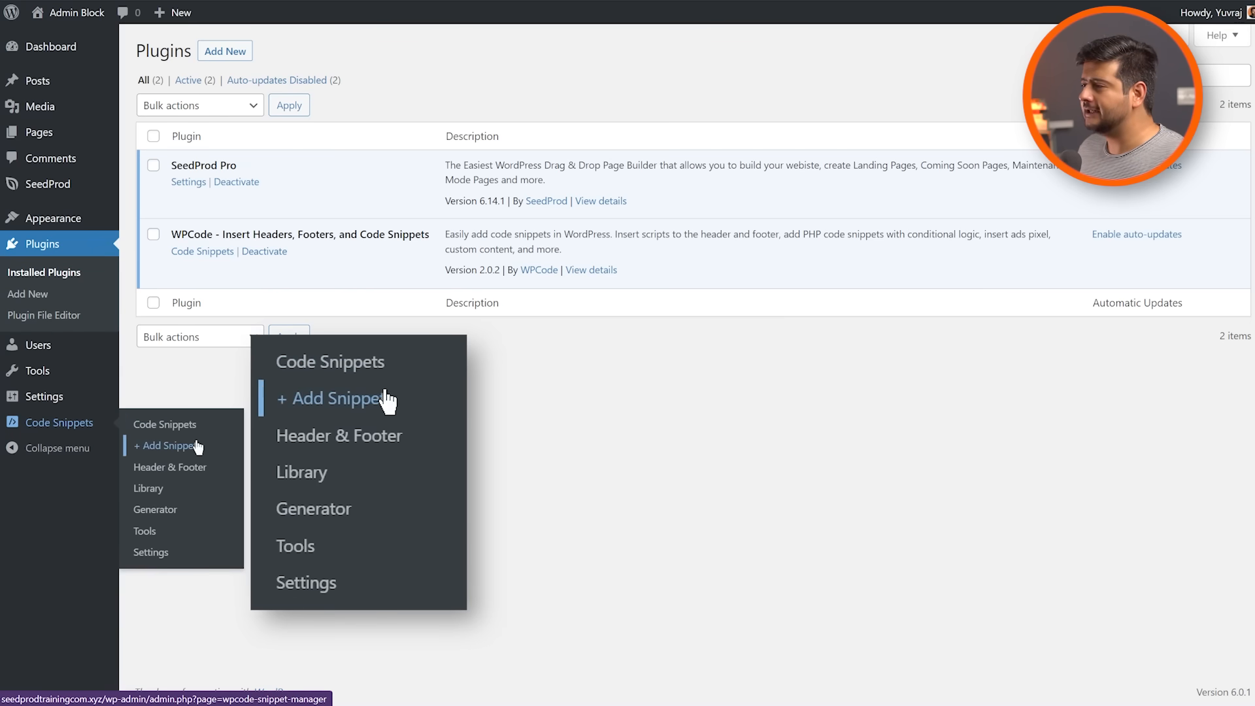
mouse_move(410, 446)
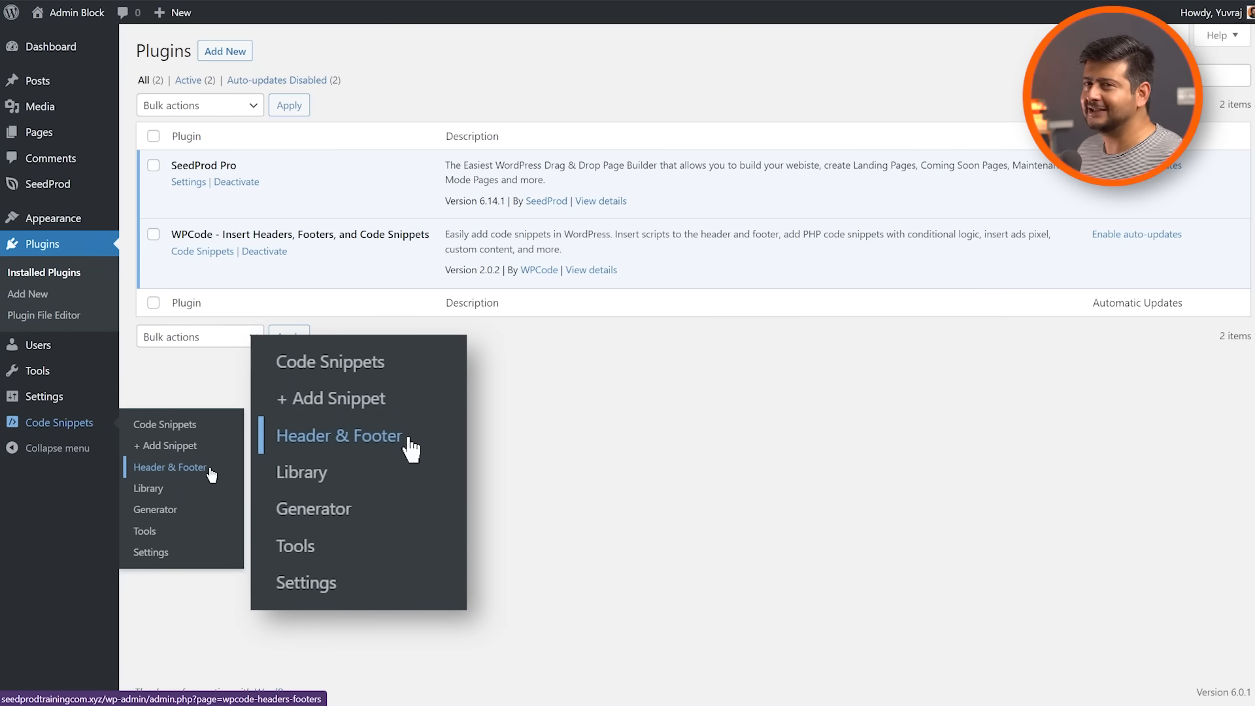
- Open WPCode's Header & Footer page and place the Google Analytics script in the Header box
click(339, 435)
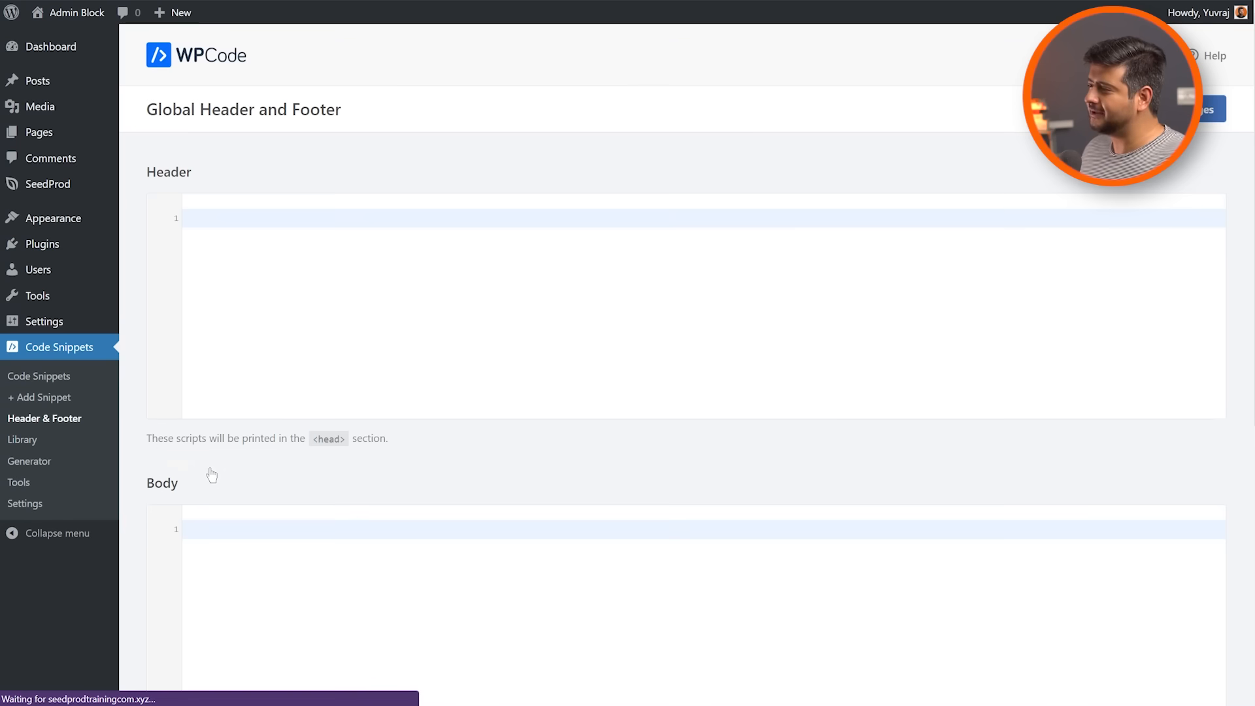
scroll(down, 3)
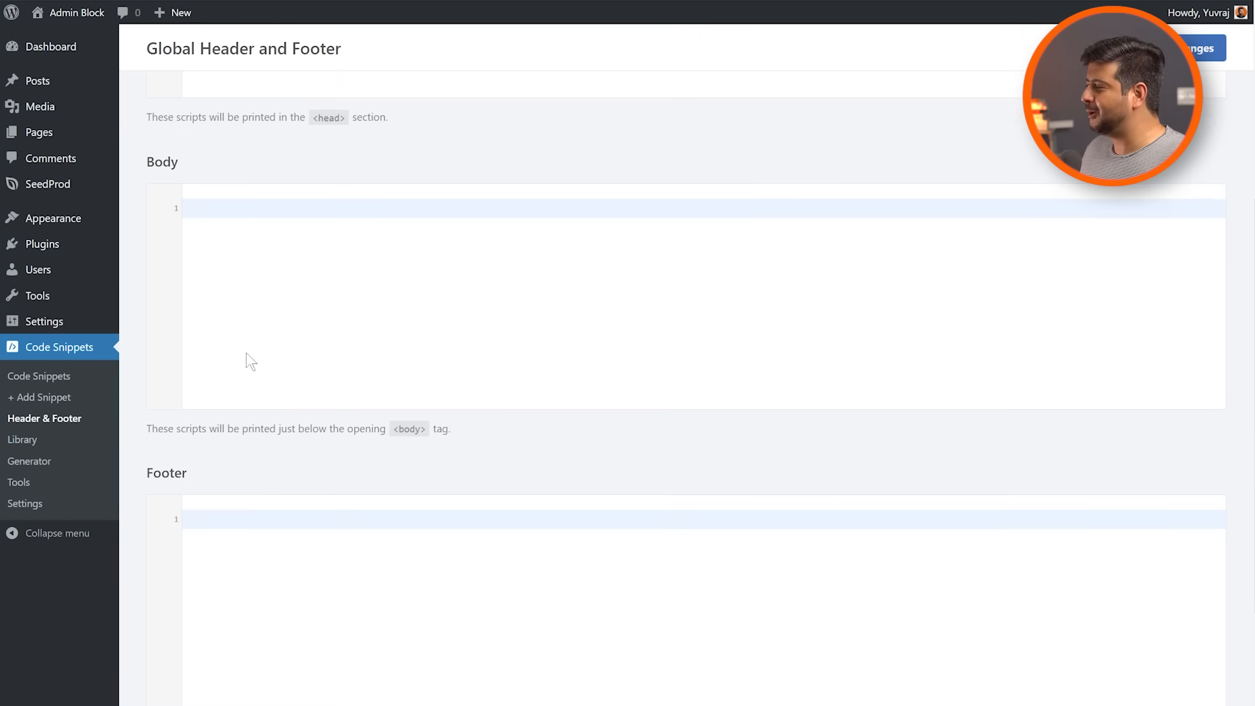
scroll(up, 3)
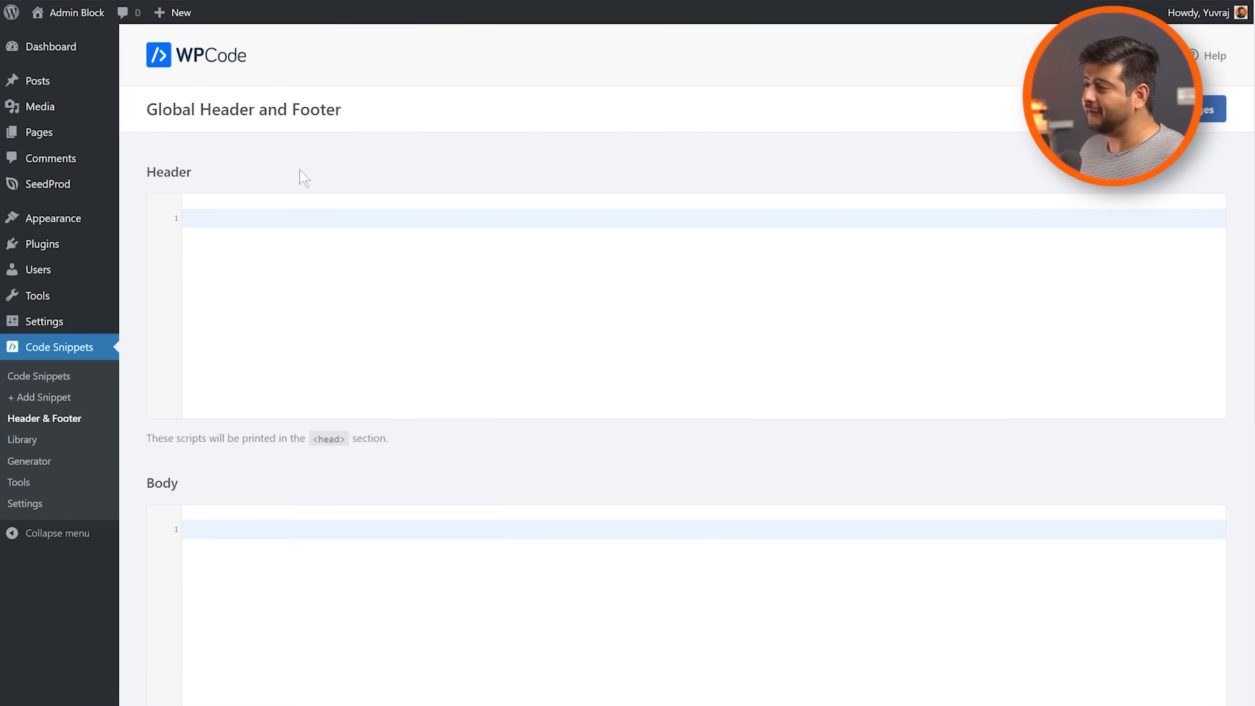
scroll(down, 3)
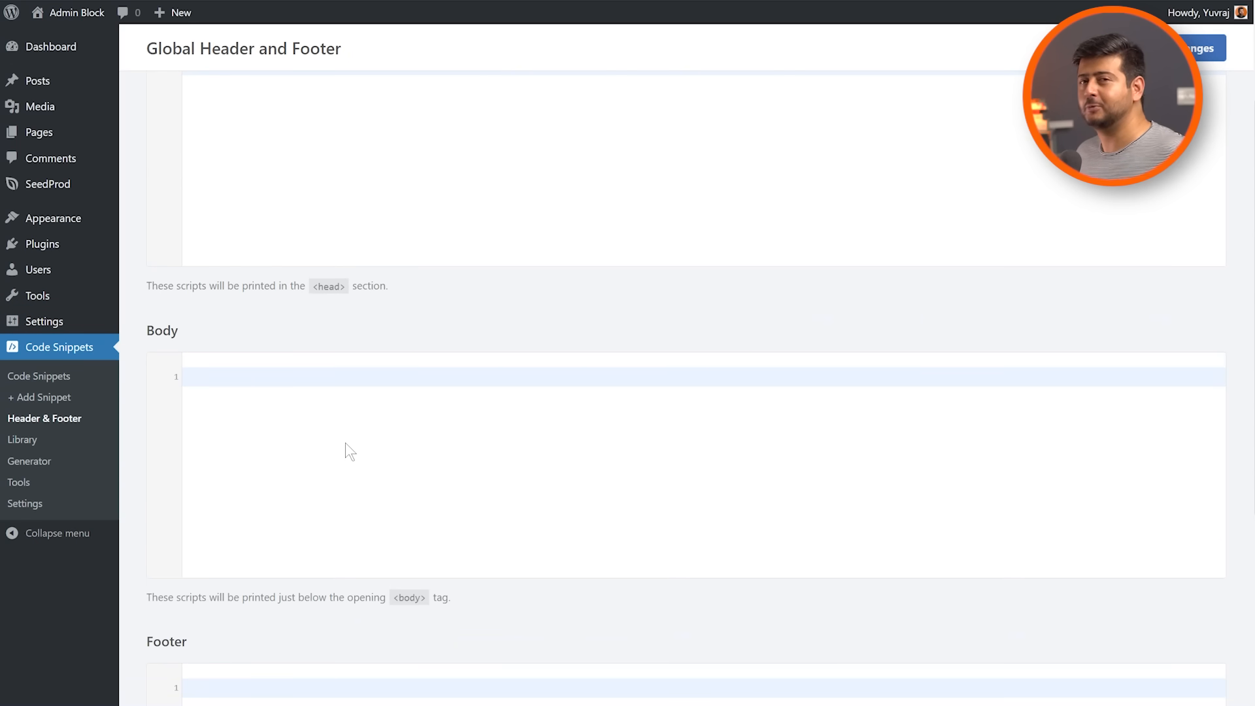
scroll(up, 3)
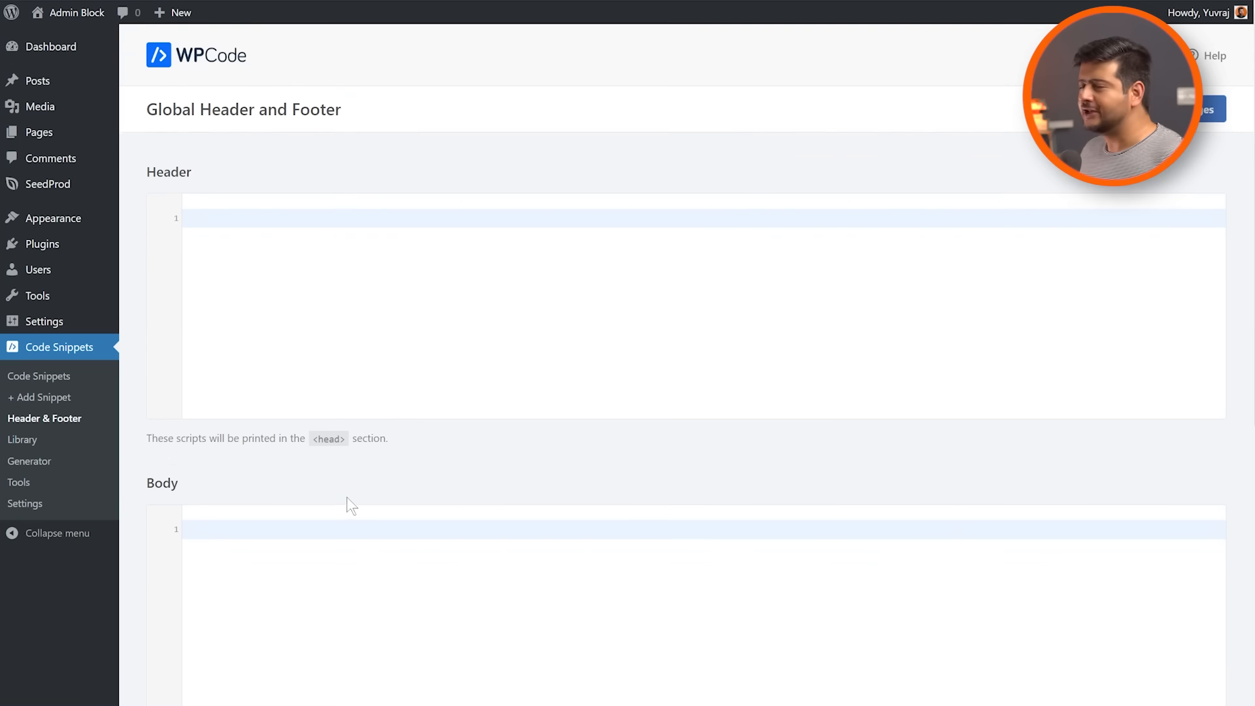
mouse_move(313, 477)
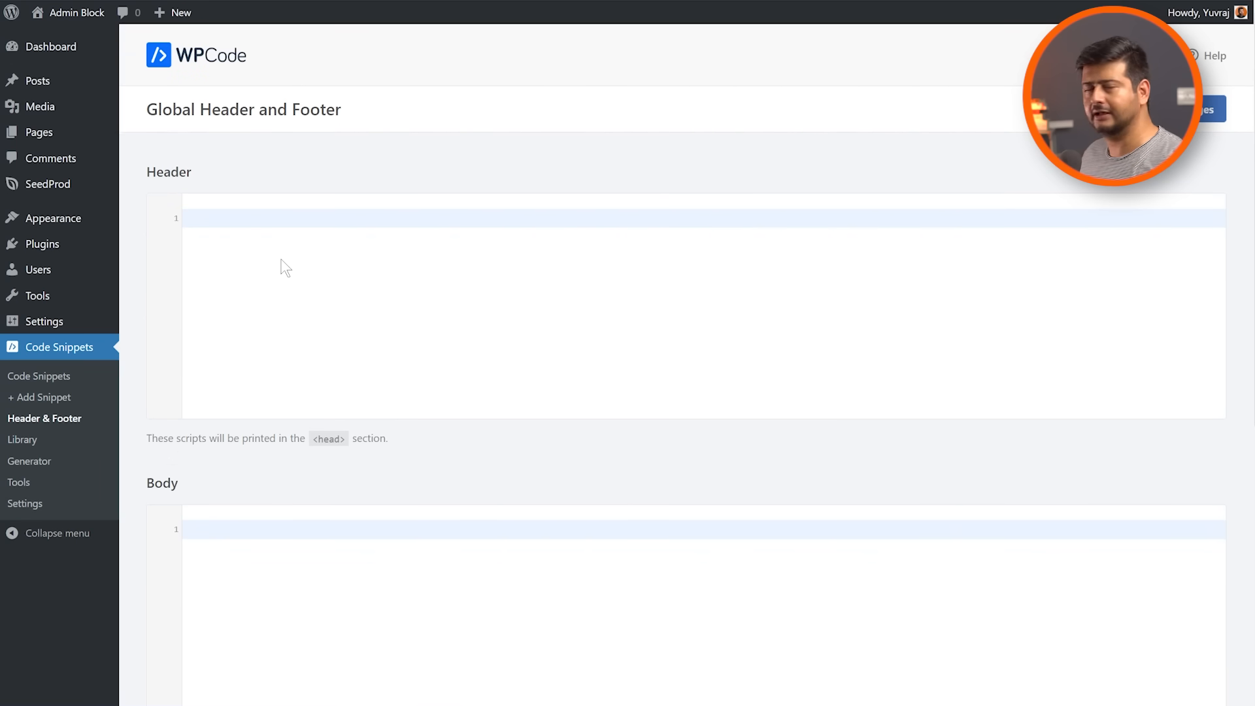
click(320, 217)
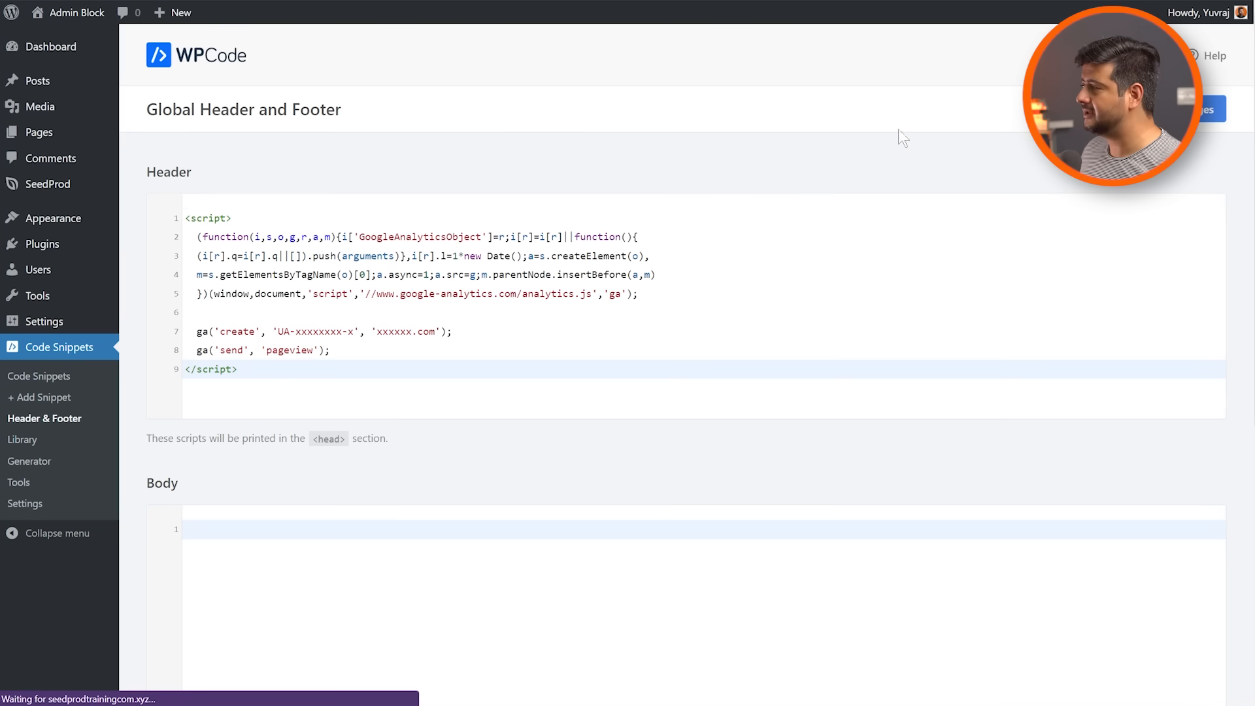
- Save WPCode's Global Header and Footer settings with Save Changes
click(1209, 109)
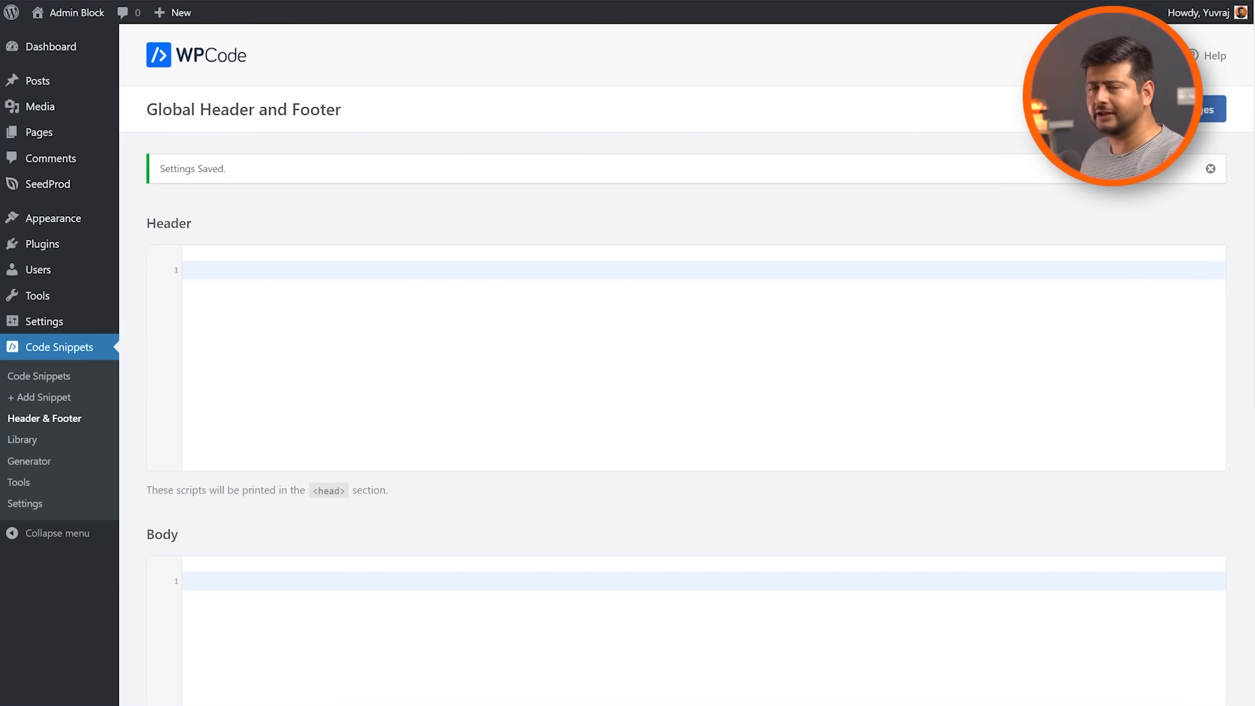
mouse_move(697, 175)
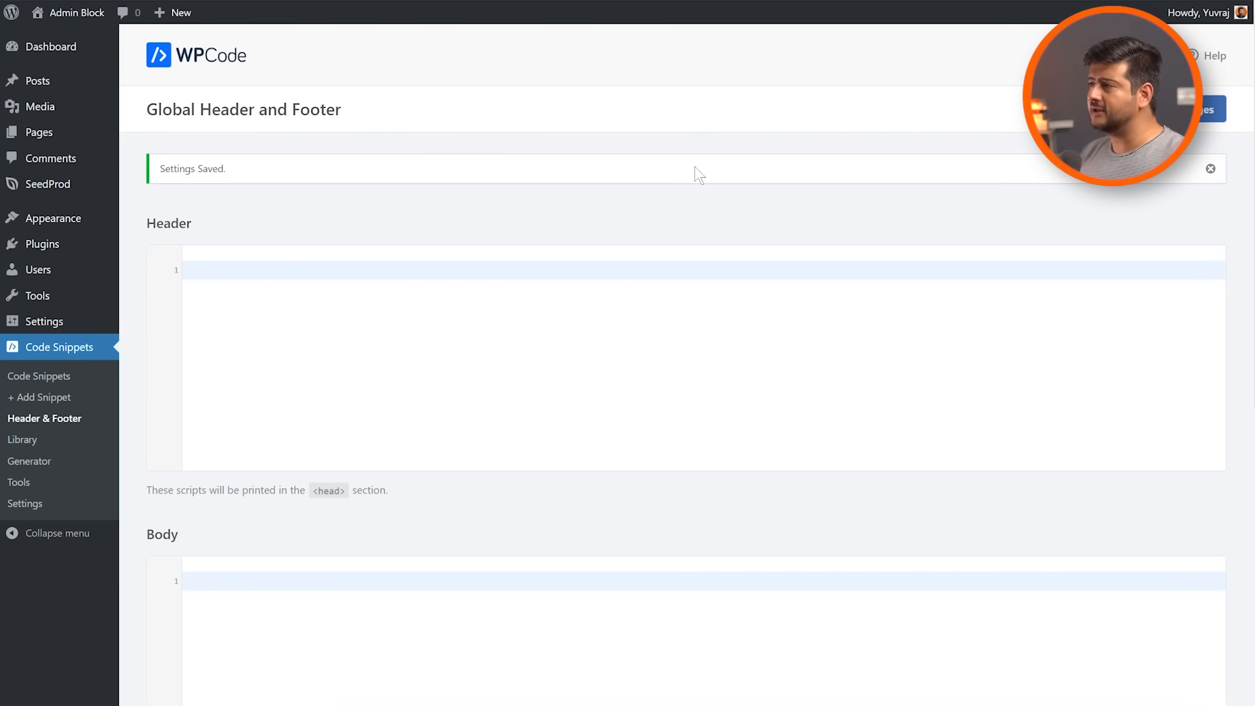